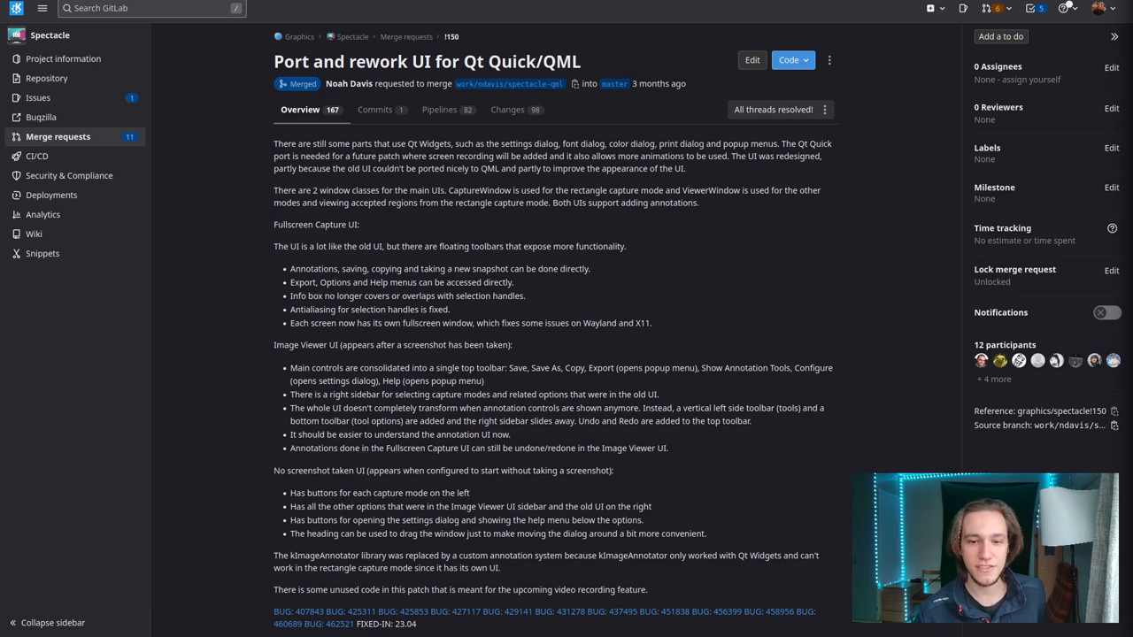
# View the merge request's changed files such as AnnotationDocument.h, then return to the overview
pyautogui.click(507, 109)
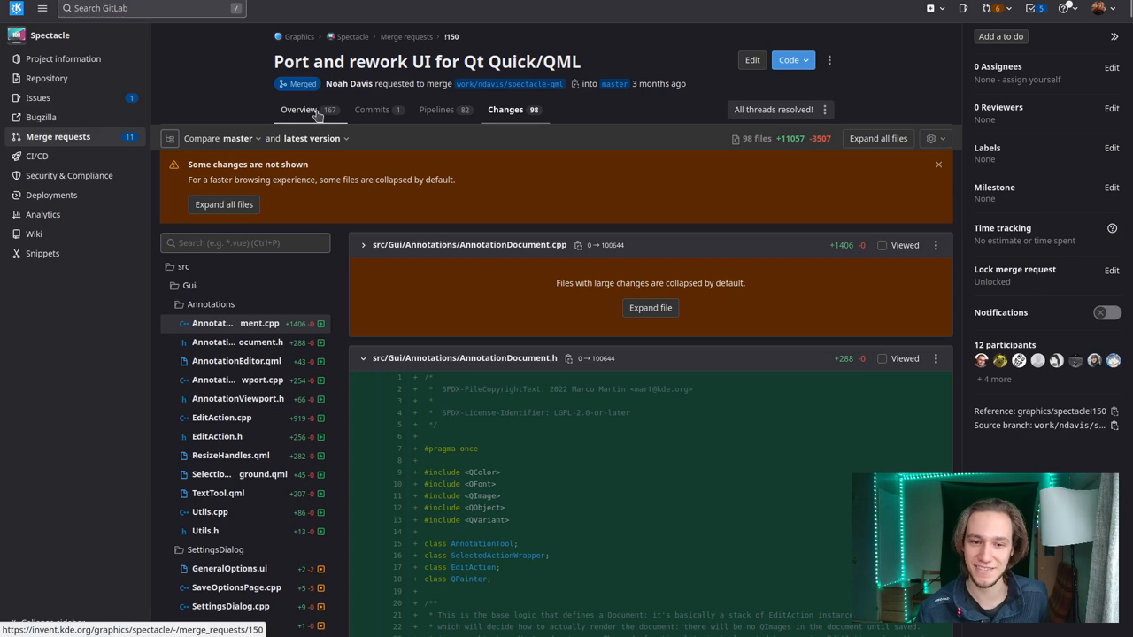
pyautogui.click(298, 109)
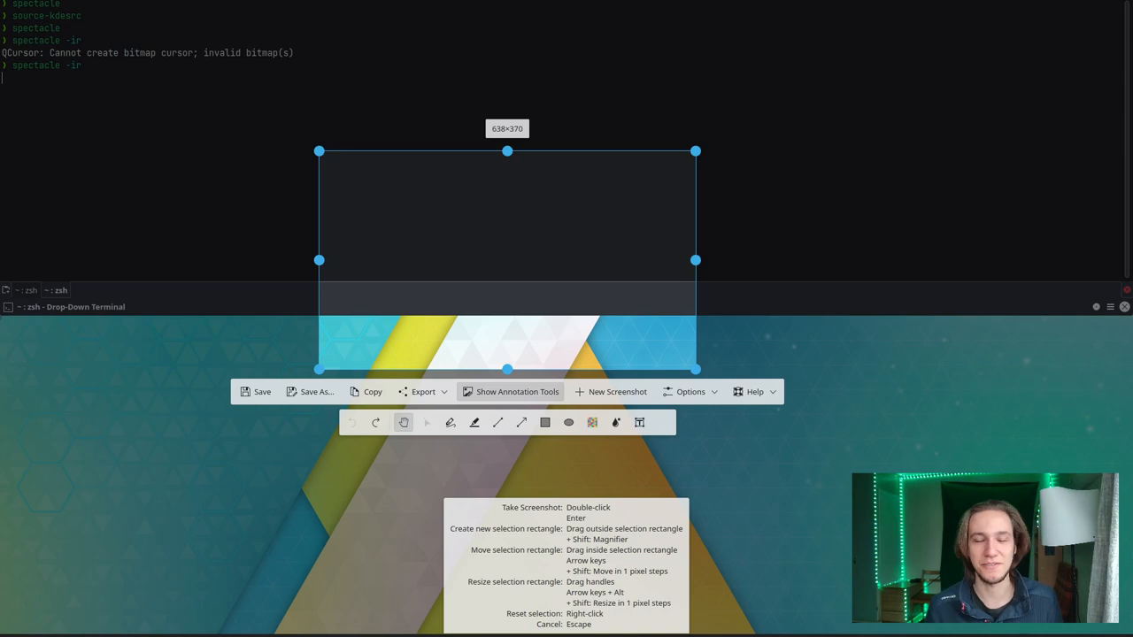
pyautogui.moveTo(390, 164)
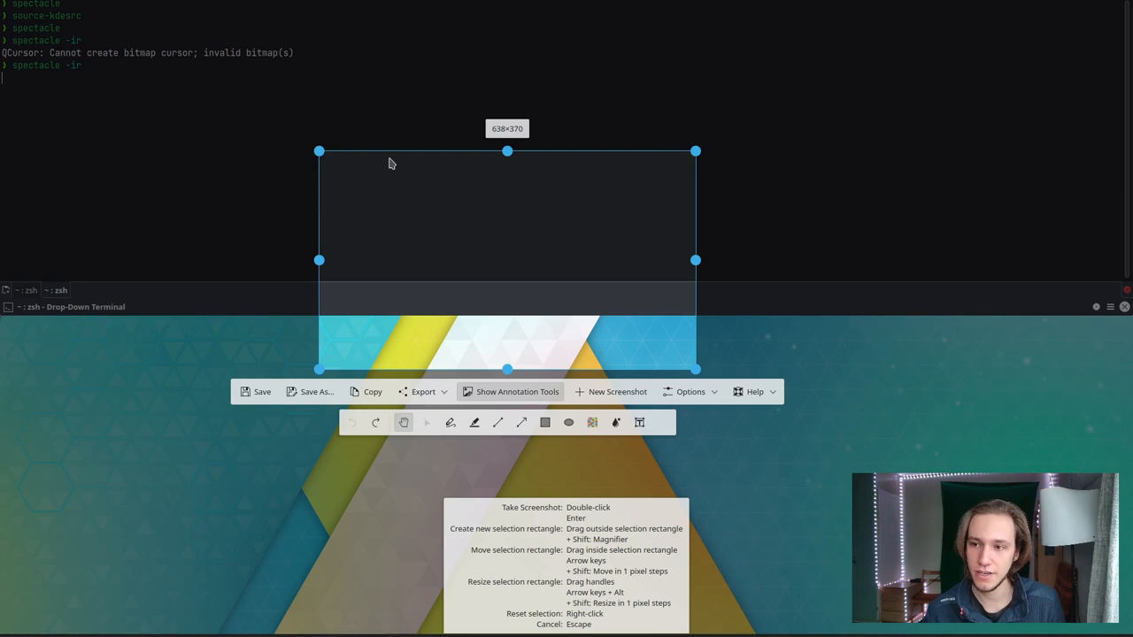
pyautogui.moveTo(413, 443)
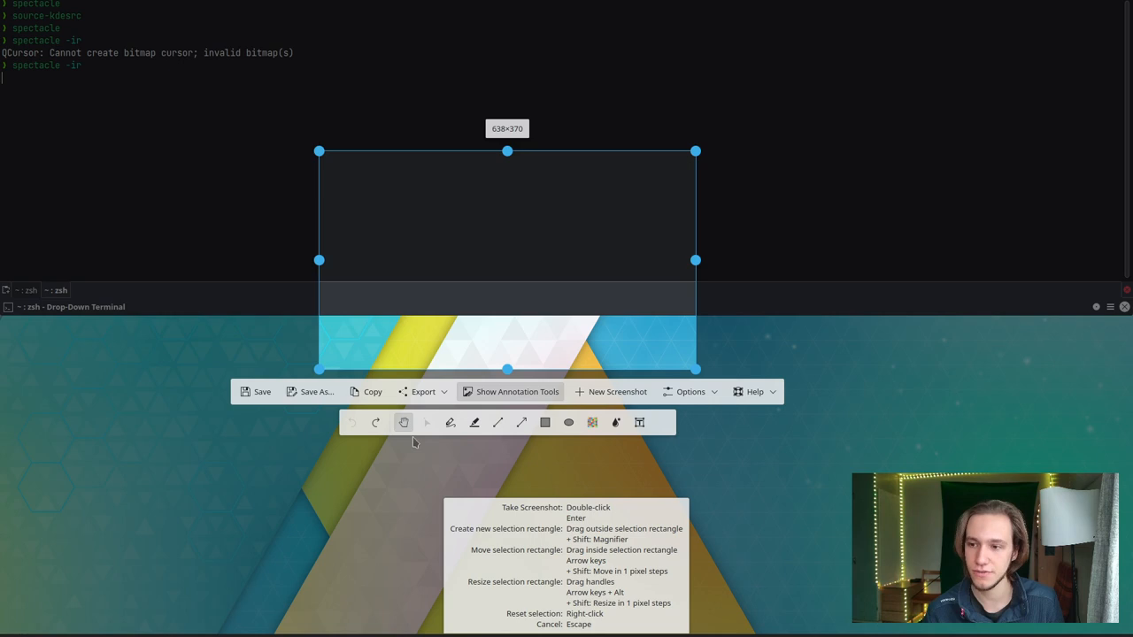
pyautogui.moveTo(514, 441)
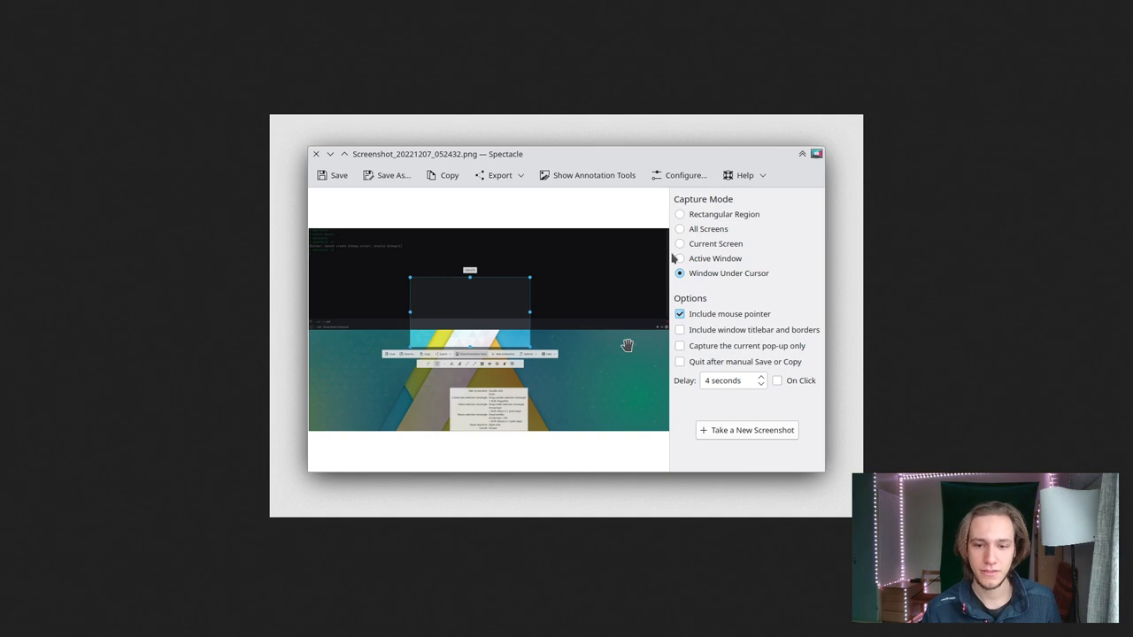
pyautogui.moveTo(726, 286)
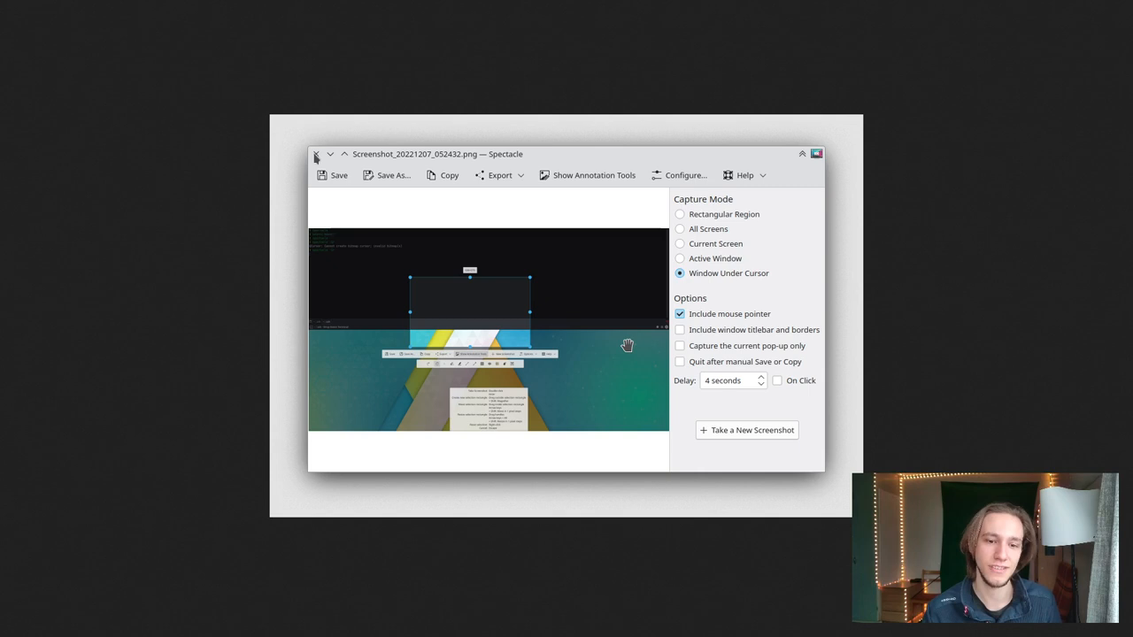
pyautogui.moveTo(669, 473)
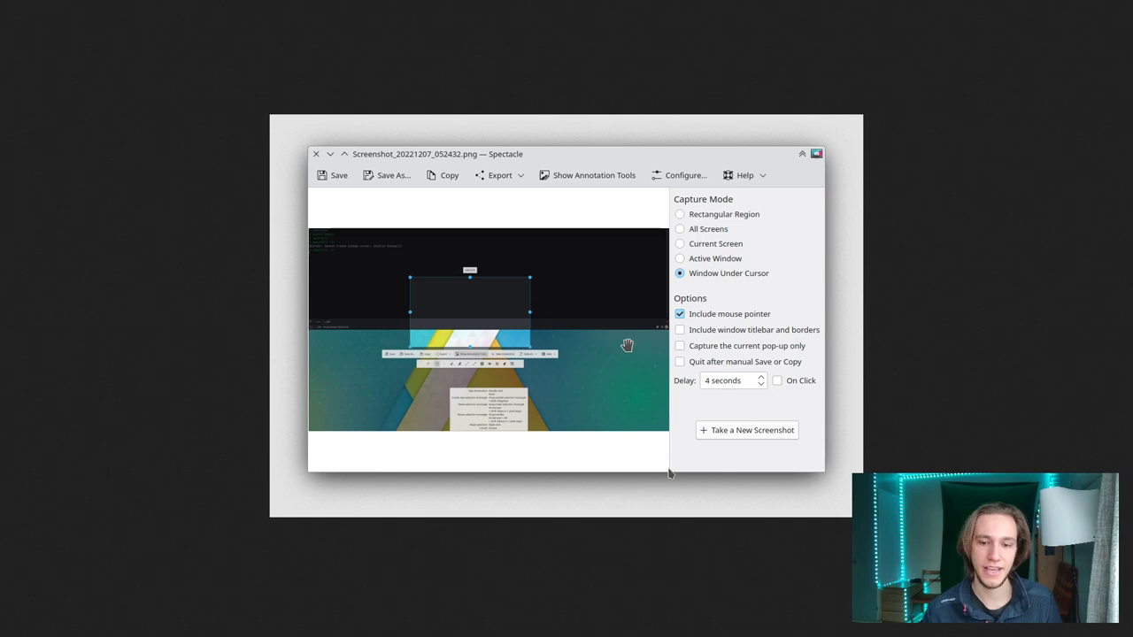
pyautogui.moveTo(662, 208)
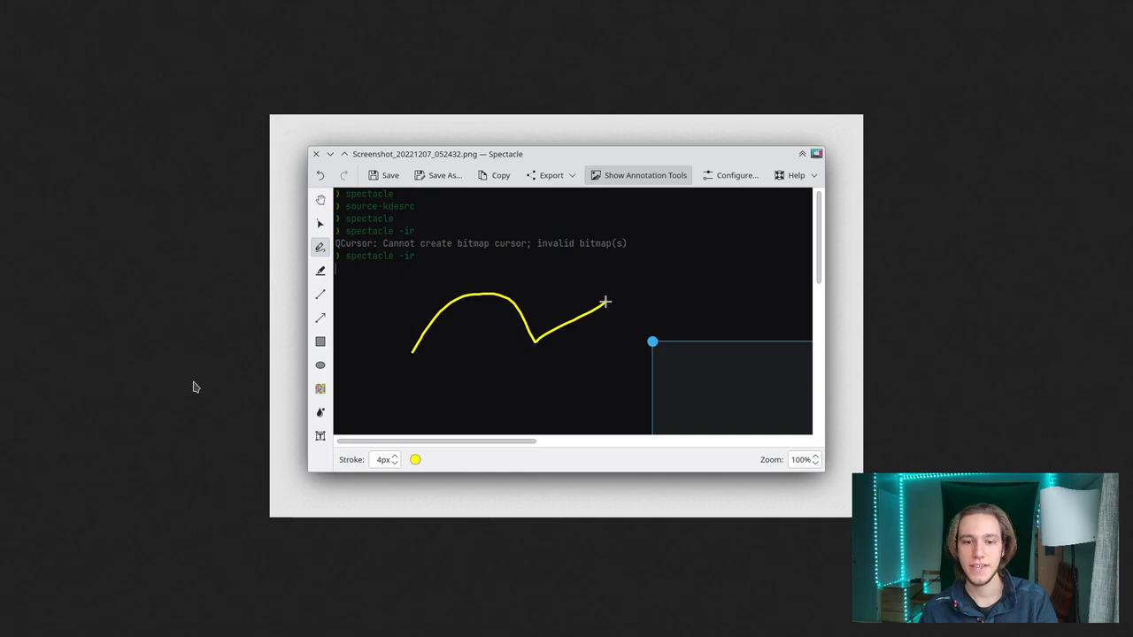
pyautogui.moveTo(277, 135)
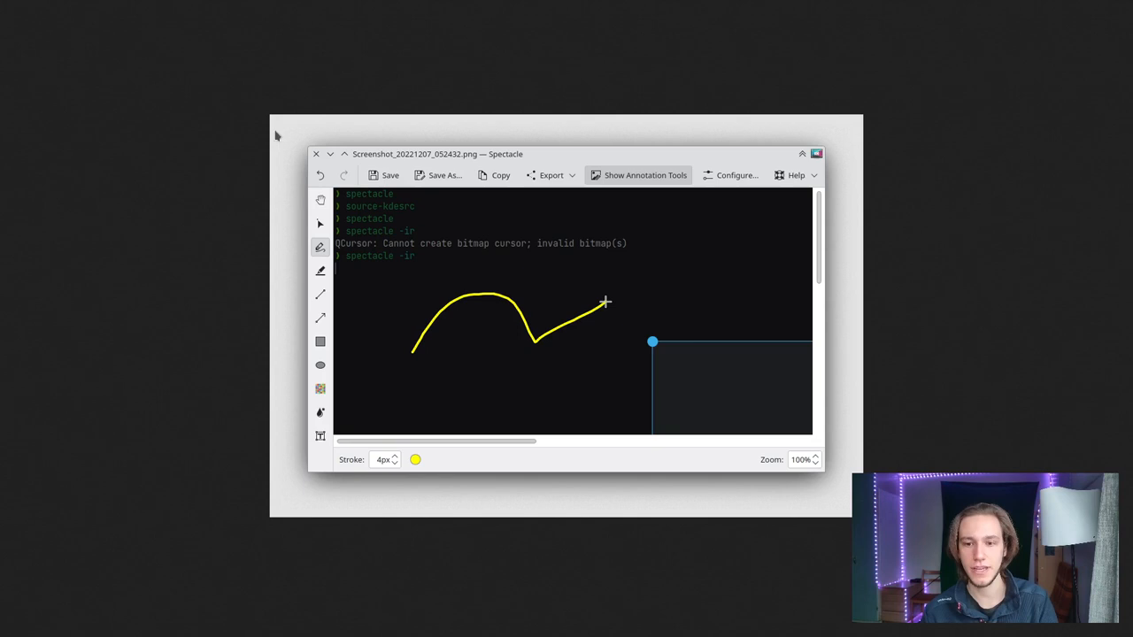
pyautogui.moveTo(287, 190)
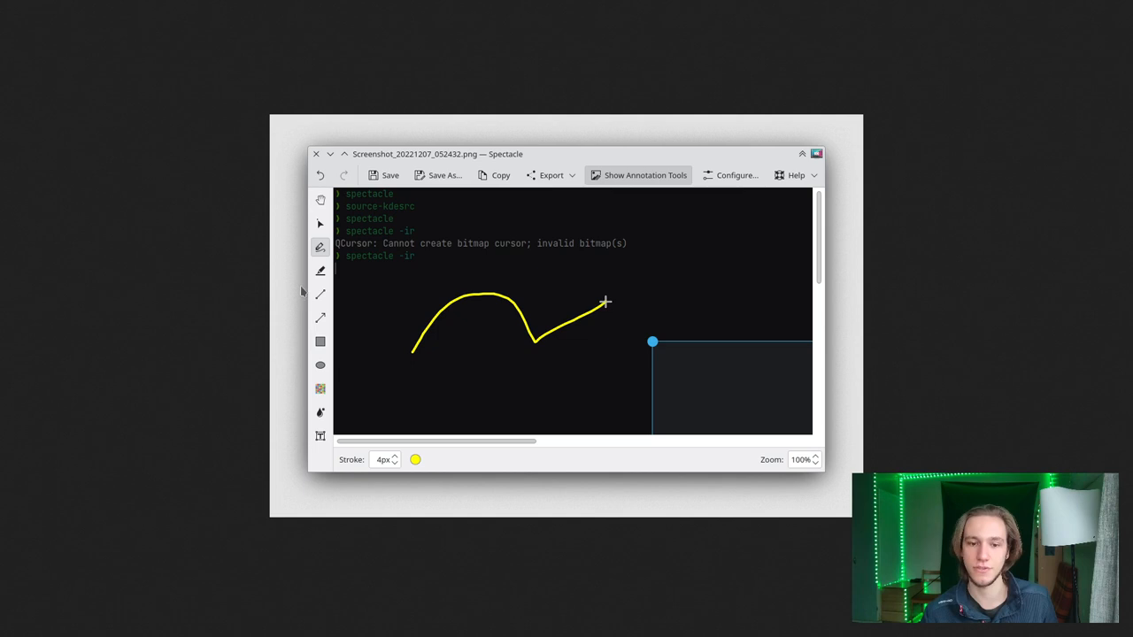
pyautogui.moveTo(617, 326)
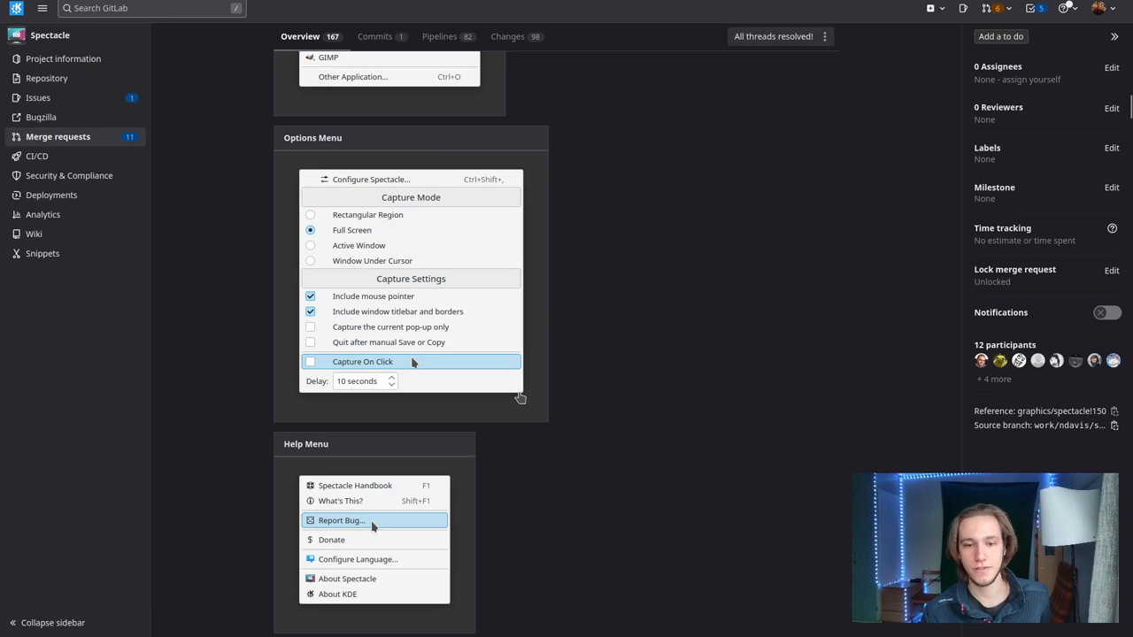
# Scroll the description down to the Options Menu and Help Menu screenshots
pyautogui.scroll(-3)
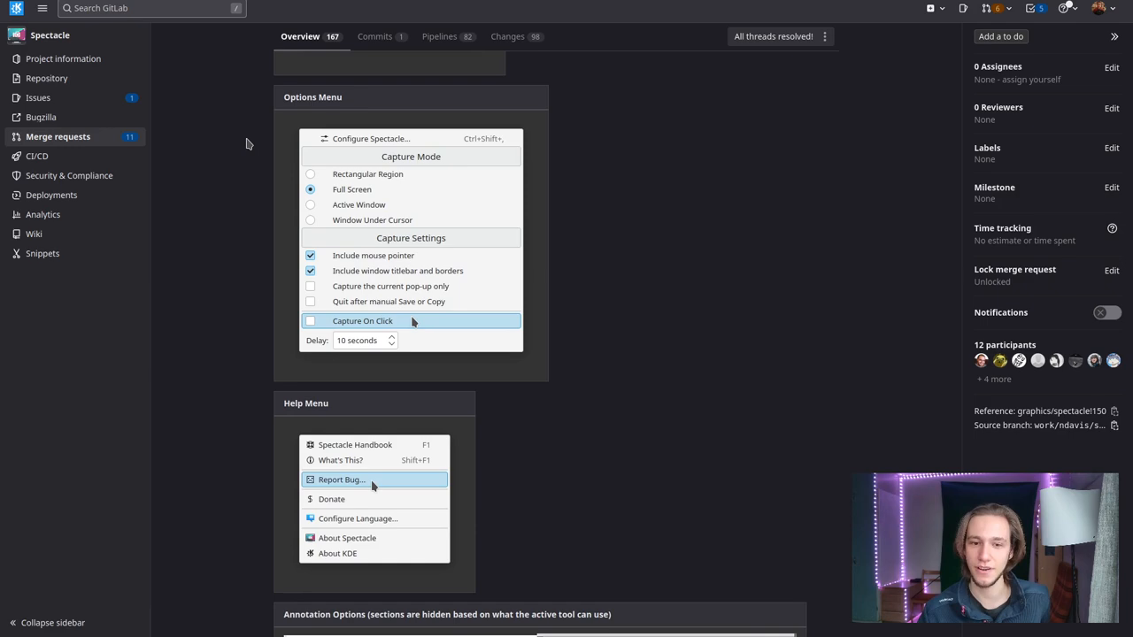
pyautogui.scroll(-3)
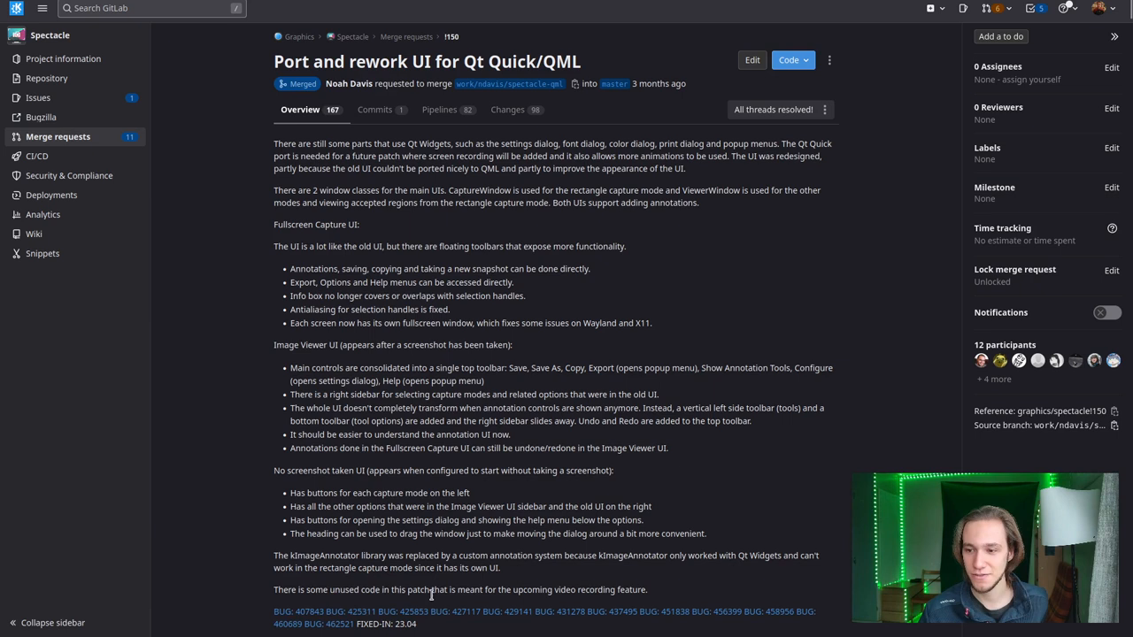
pyautogui.moveTo(328, 624)
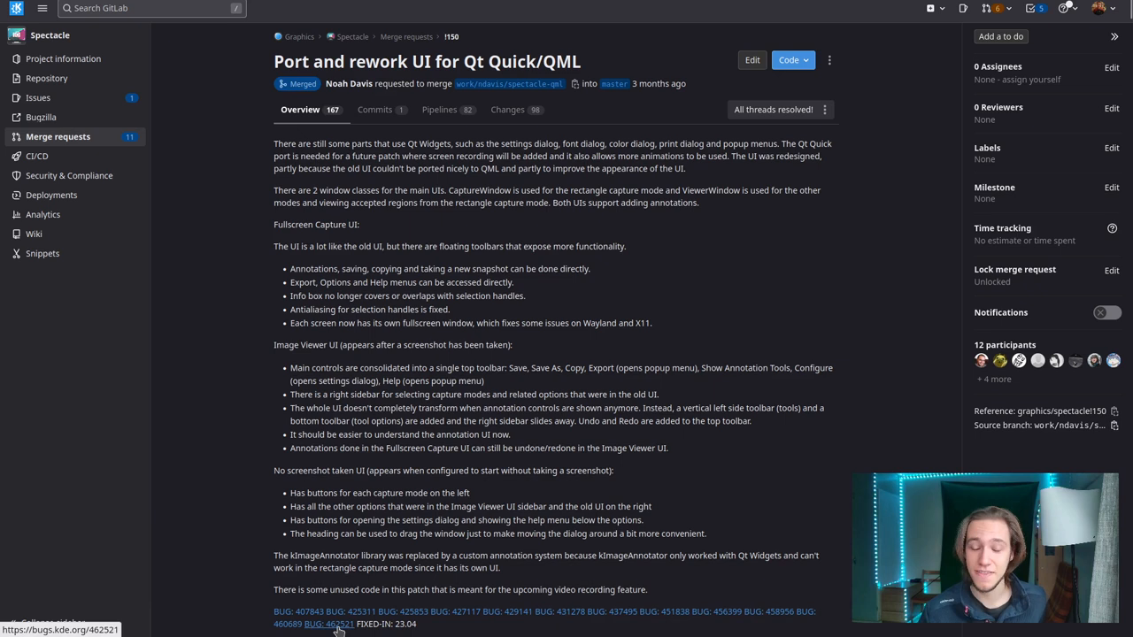
pyautogui.moveTo(329, 624)
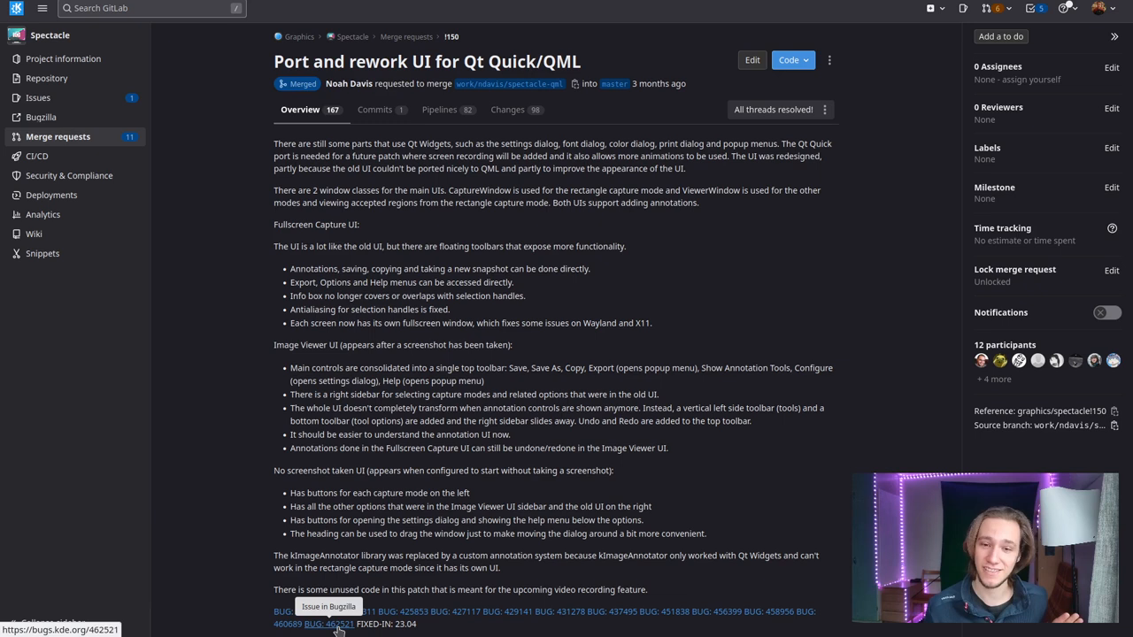